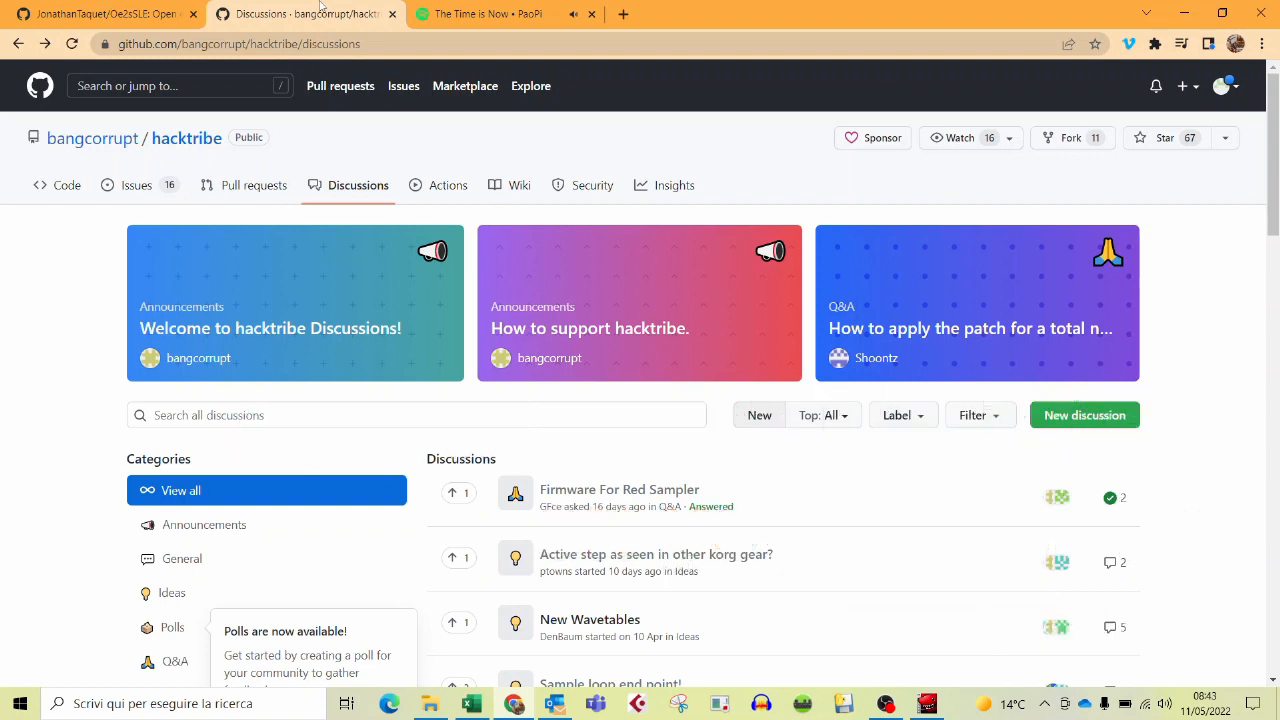
mouse_move(220, 58)
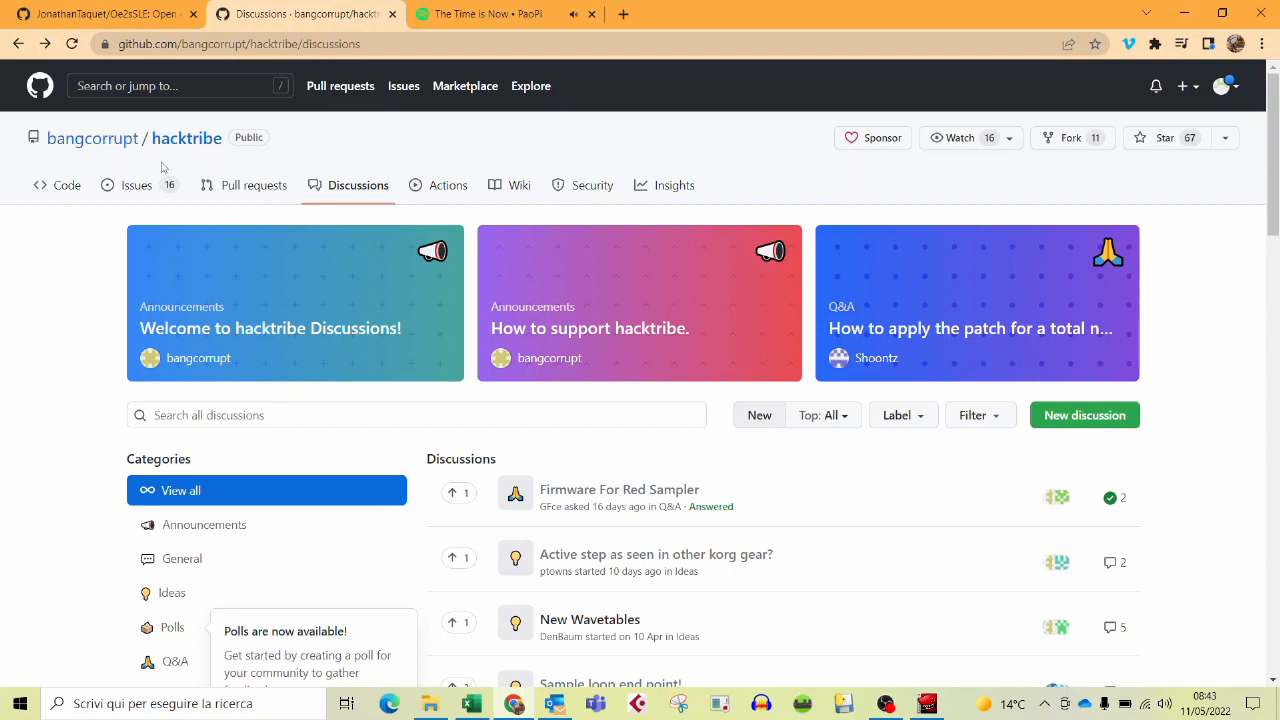
- Read the hacktribe wiki's Firmware Patch guide down to the Install patched firmware steps
click(520, 184)
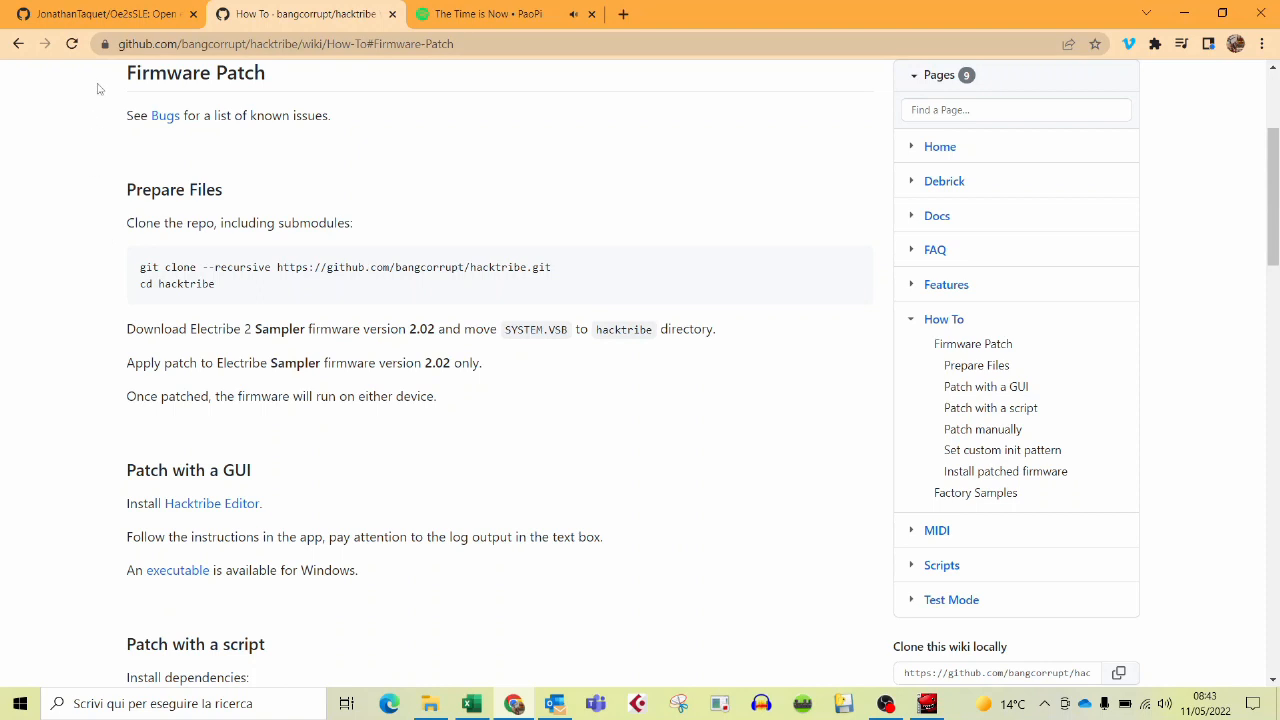
mouse_move(90, 198)
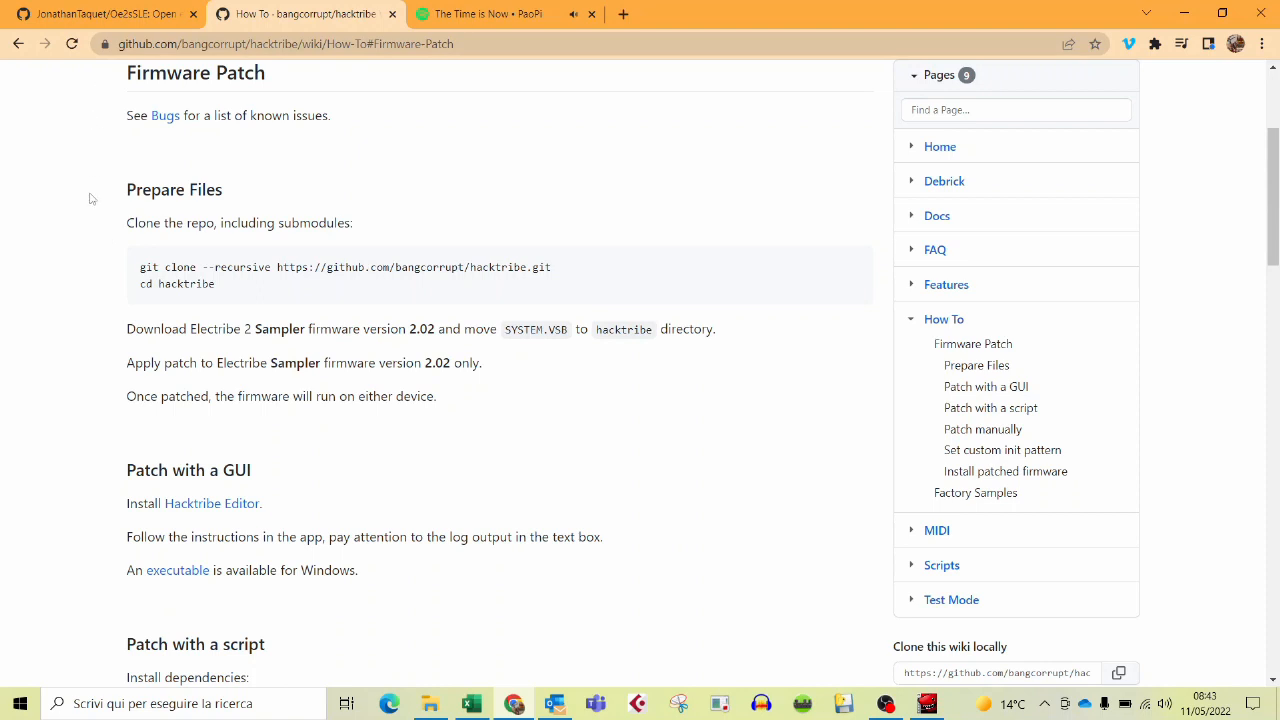
scroll(up, 3)
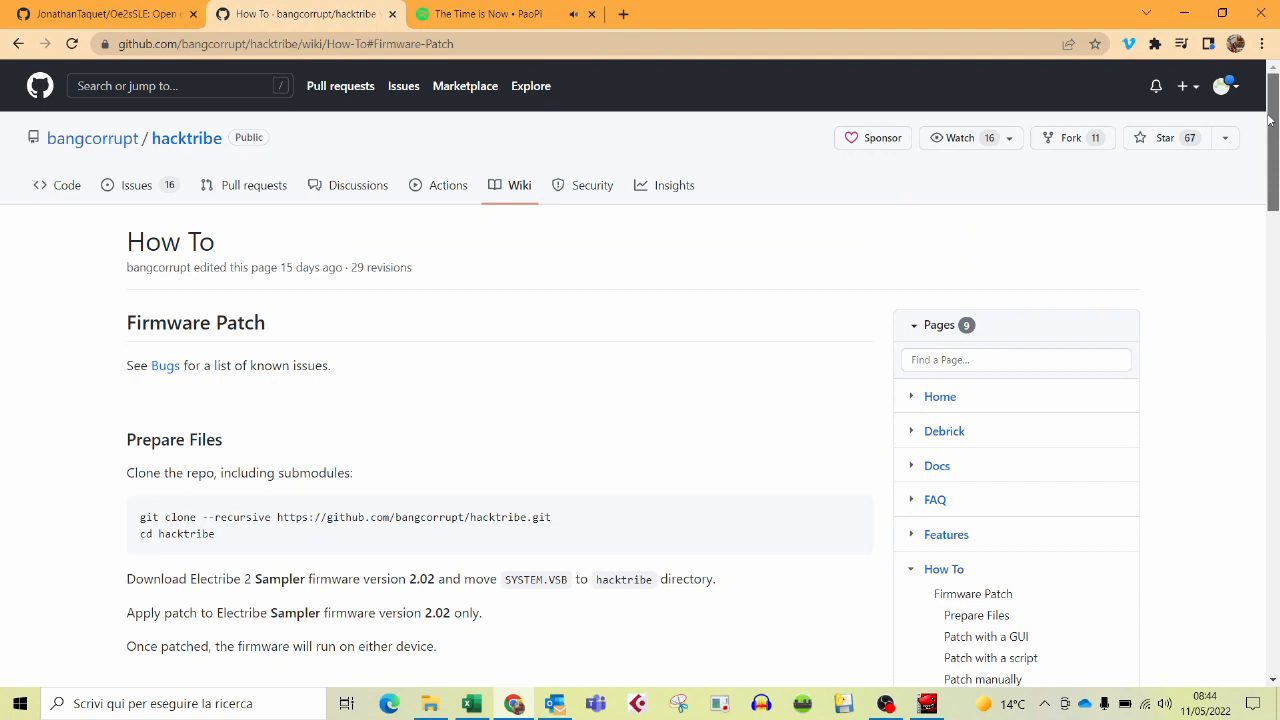
scroll(down, 3)
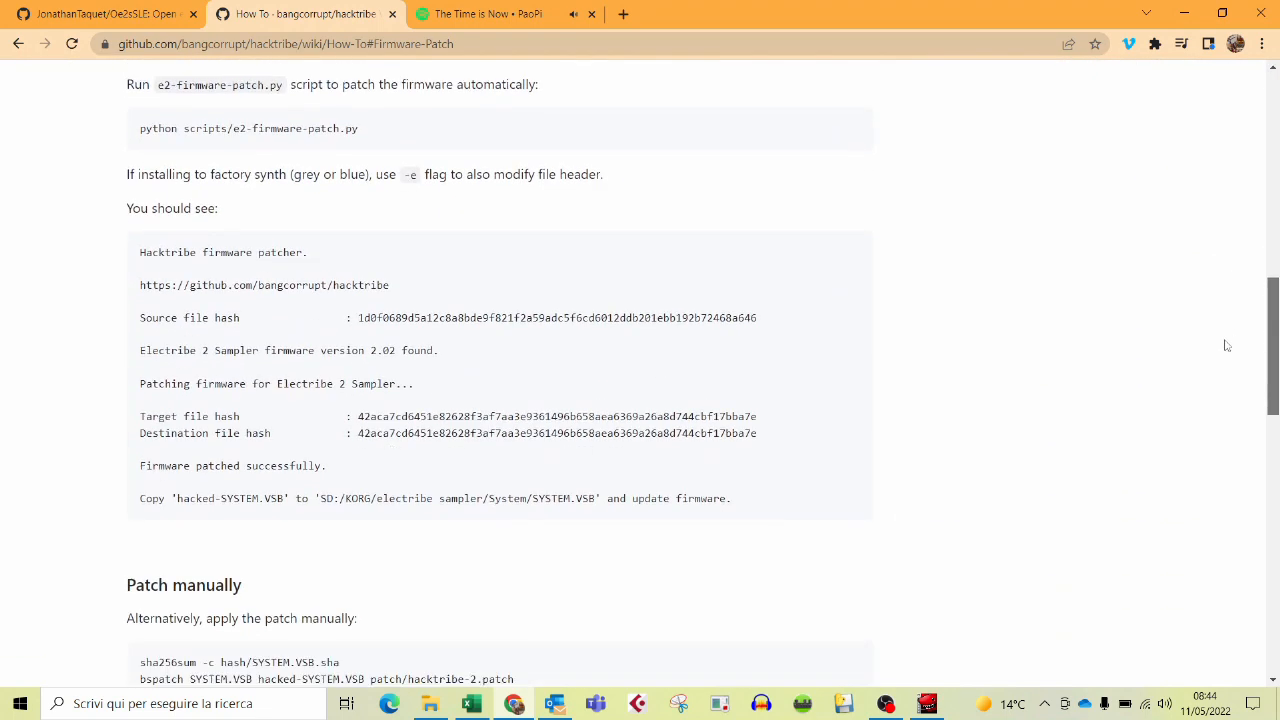
scroll(down, 3)
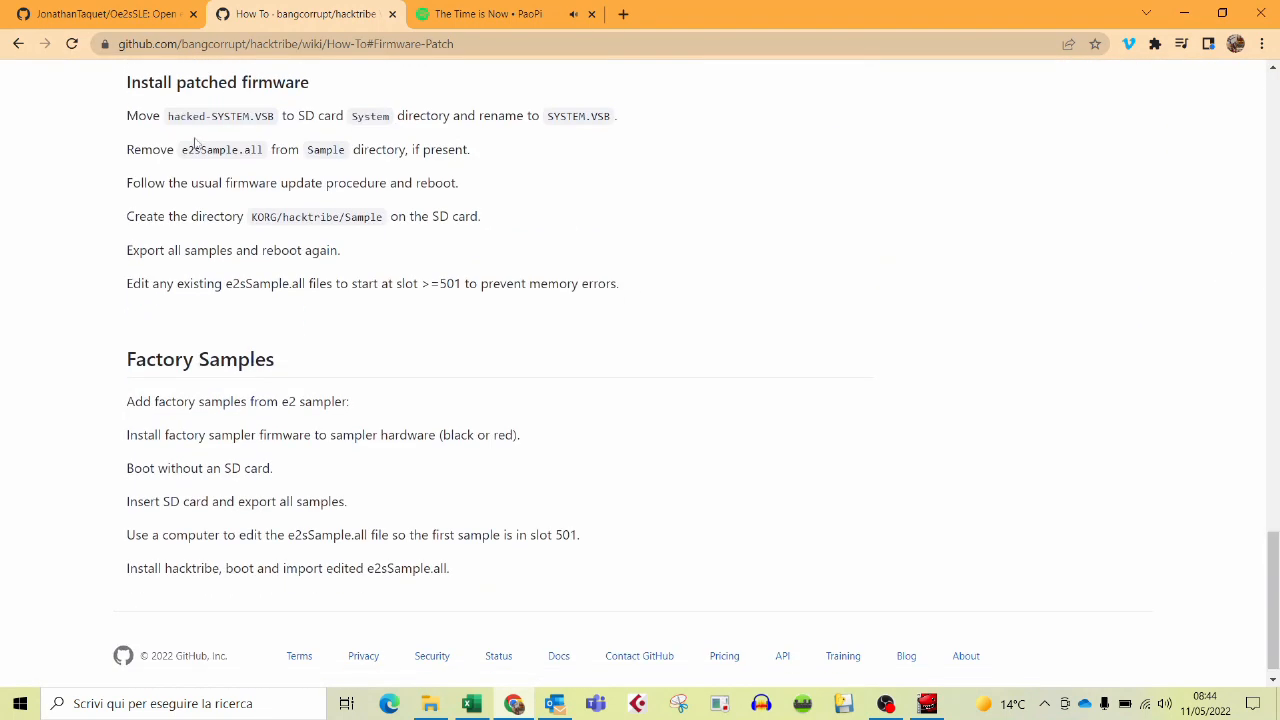
mouse_move(116, 114)
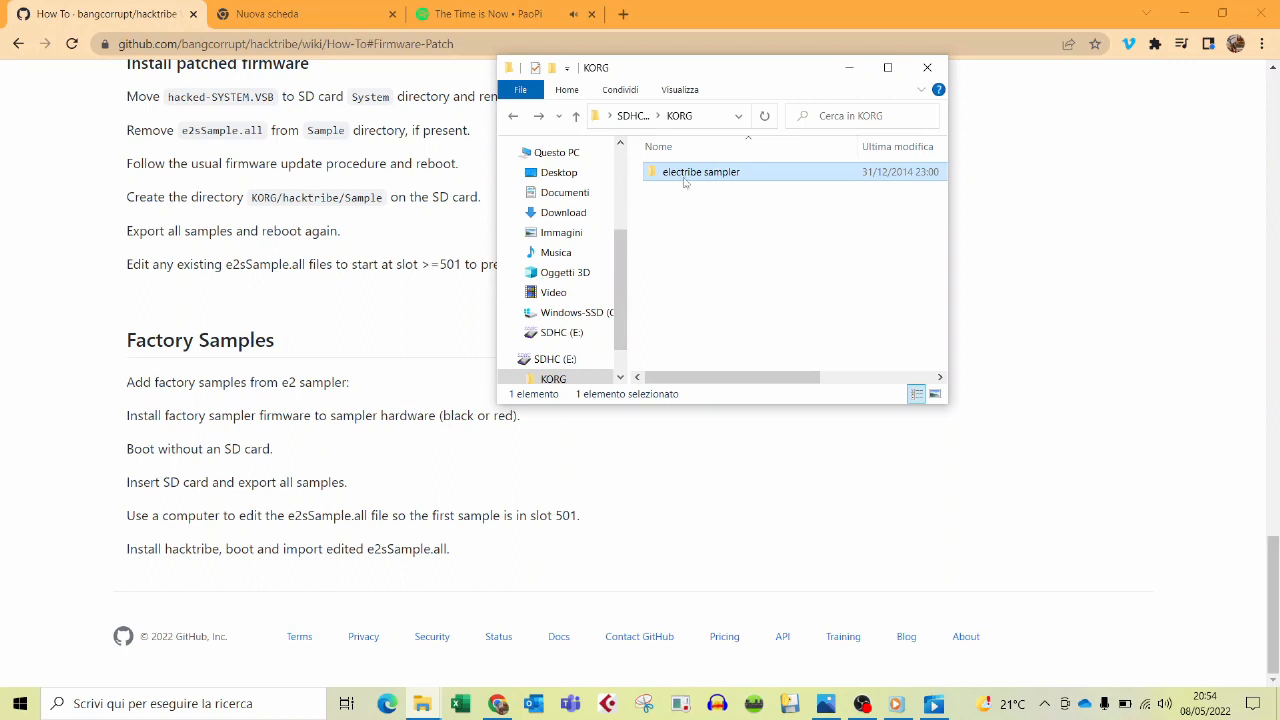
- Paste hacked-SYSTEM.VSB into the empty System folder inside electribe sampler
double_click(700, 172)
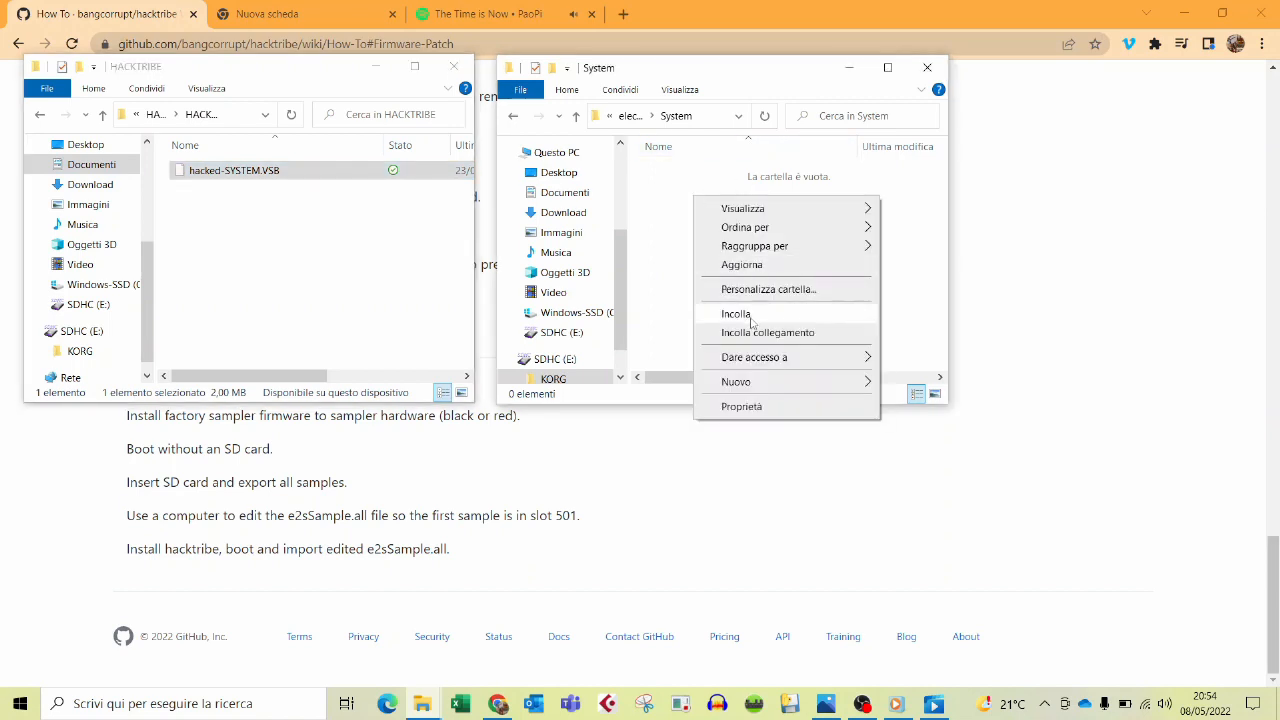
click(736, 312)
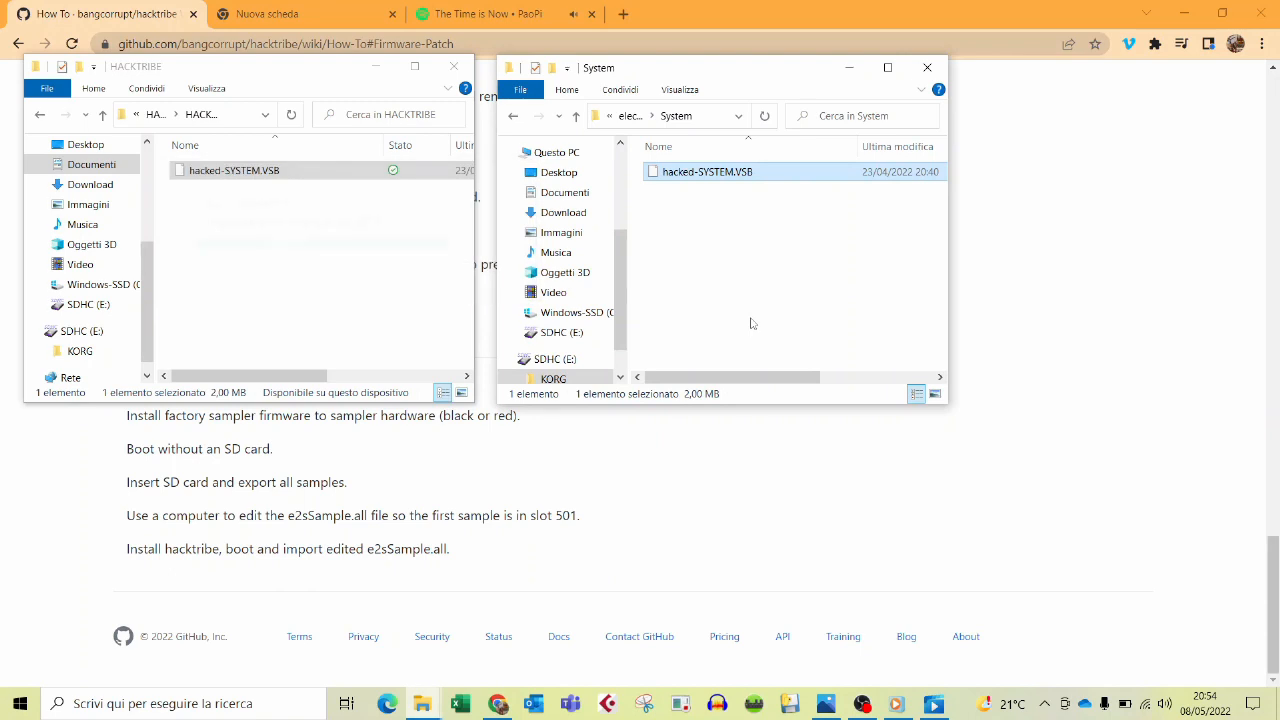
mouse_move(708, 184)
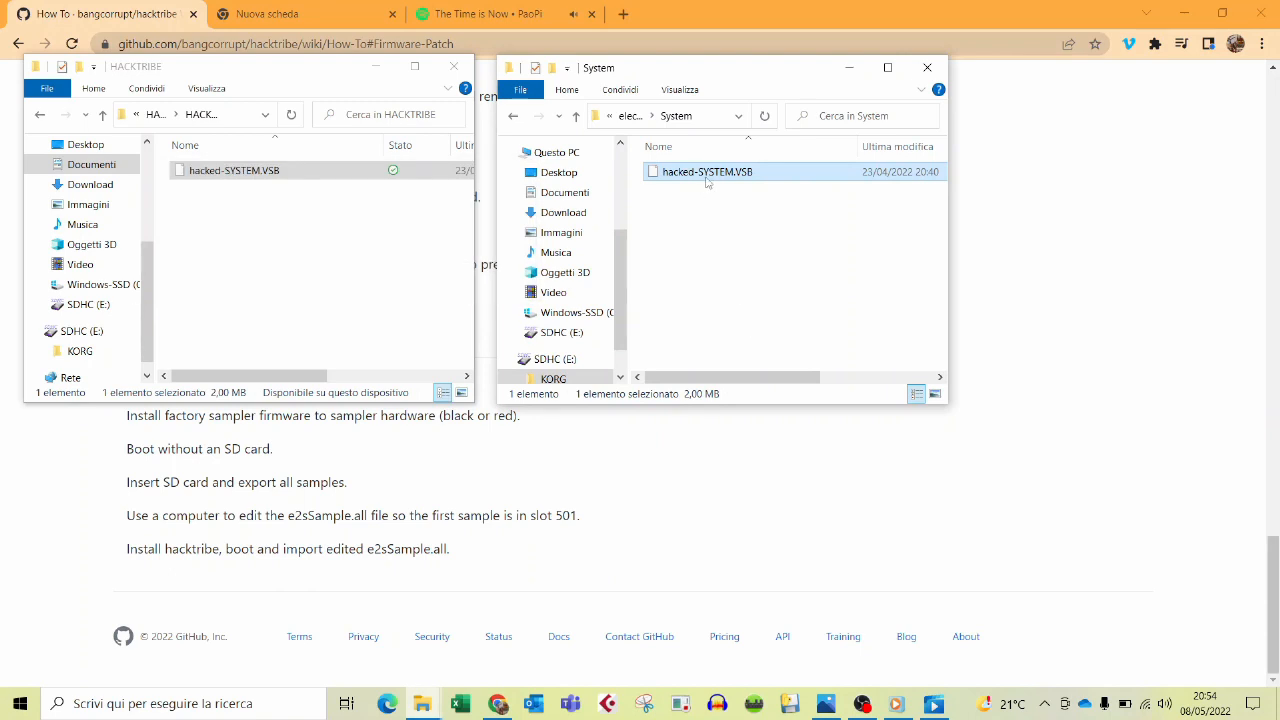
double_click(708, 172)
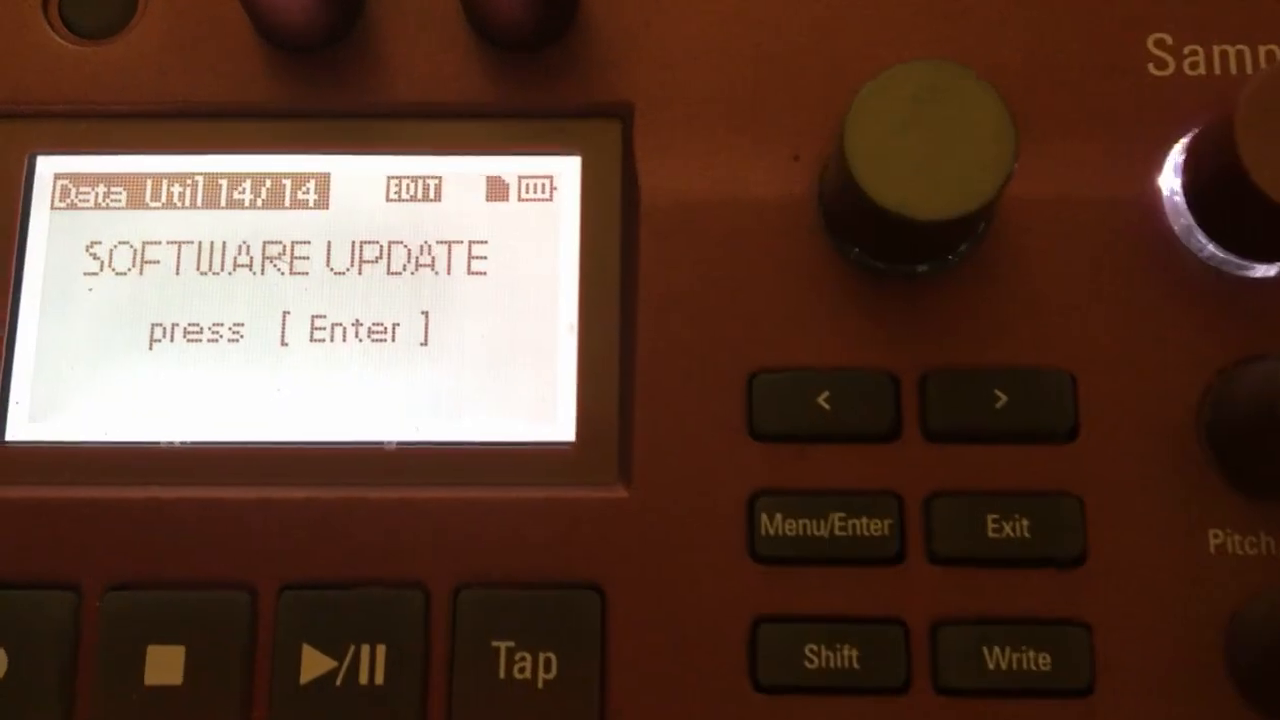
- Run SOFTWARE UPDATE (Data Util 14/14) to install the patched firmware from the card
click(824, 528)
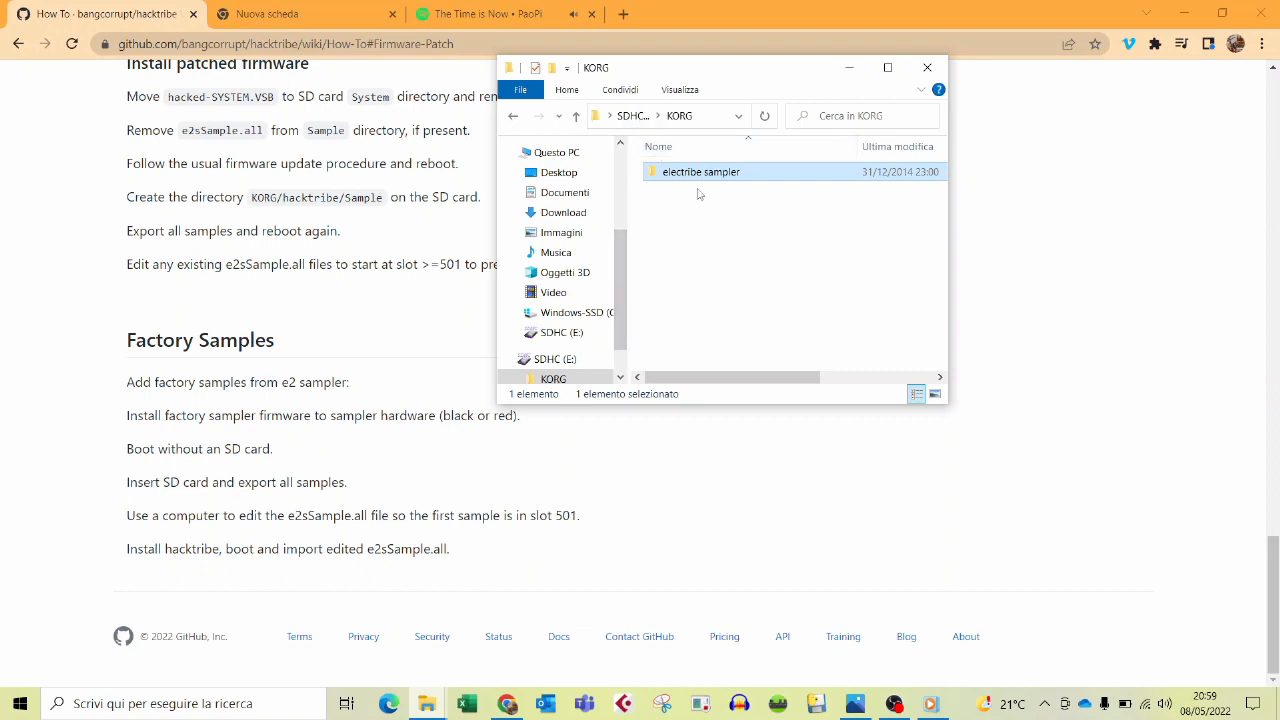
mouse_move(696, 204)
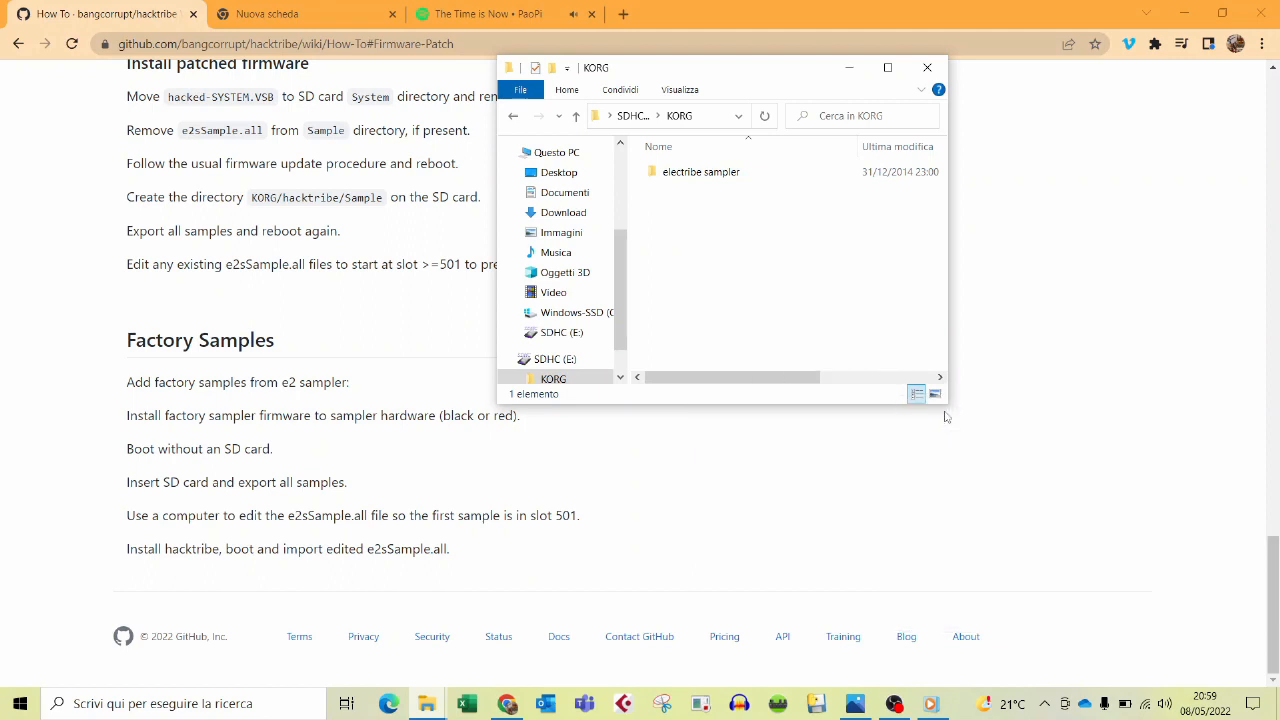
- Name the new KORG subfolder hacktribe, then go into the electribe sampler folder
text(hacktribe)
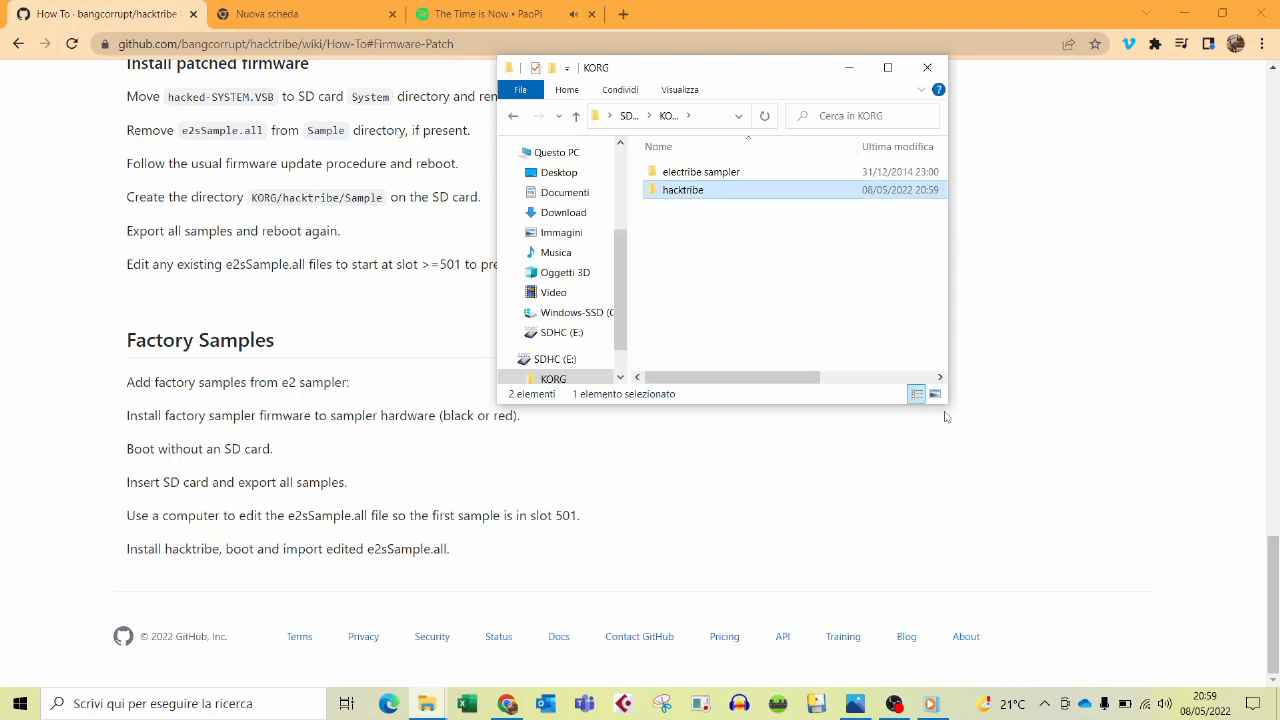
click(700, 172)
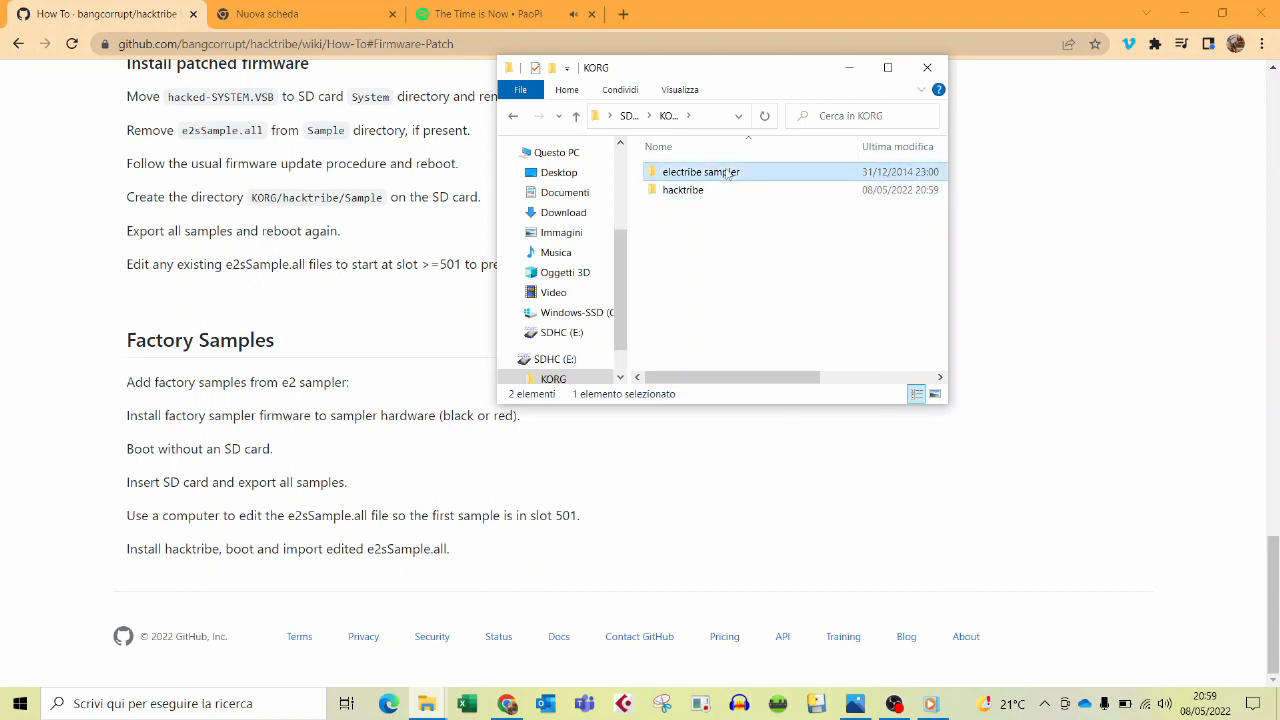
double_click(682, 188)
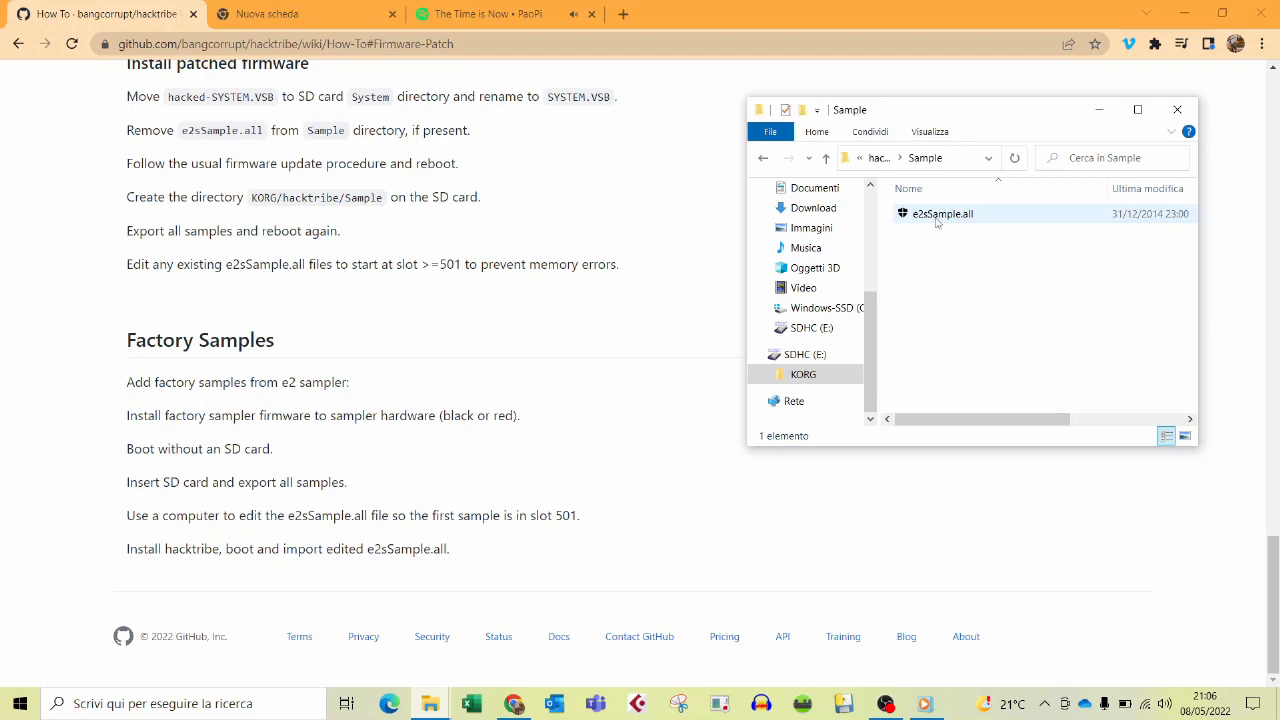
mouse_move(942, 212)
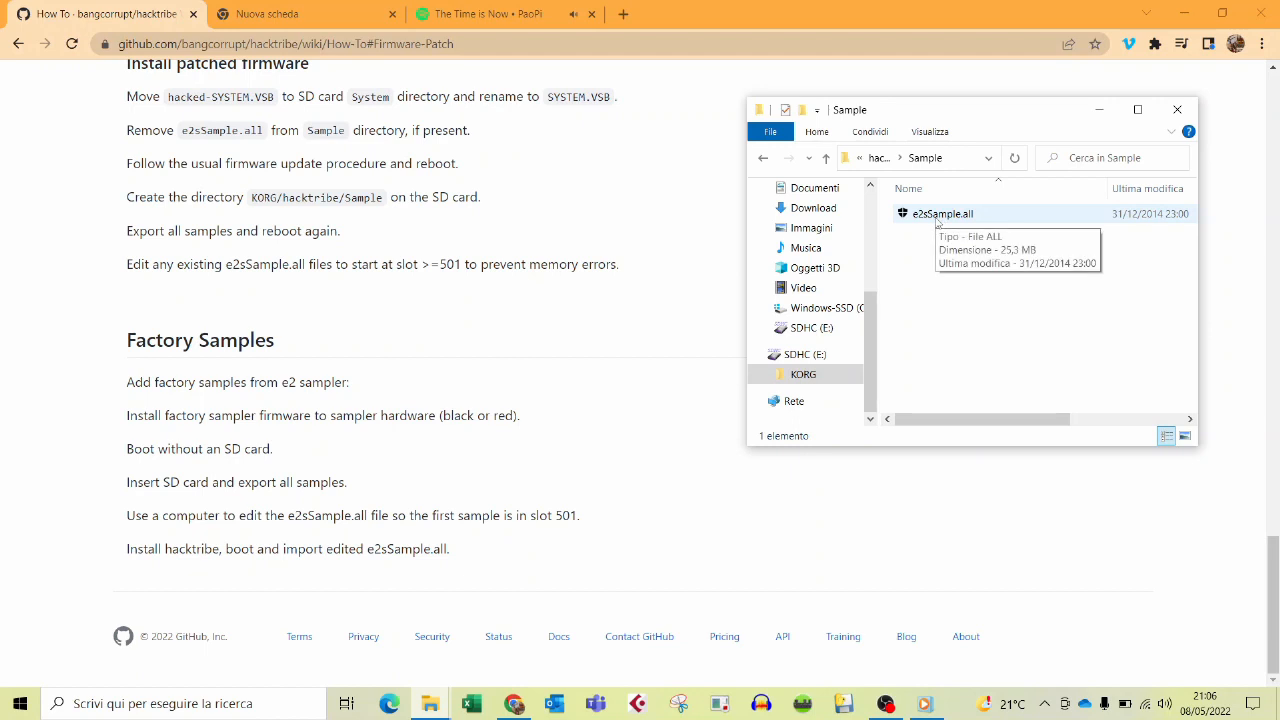
mouse_move(210, 270)
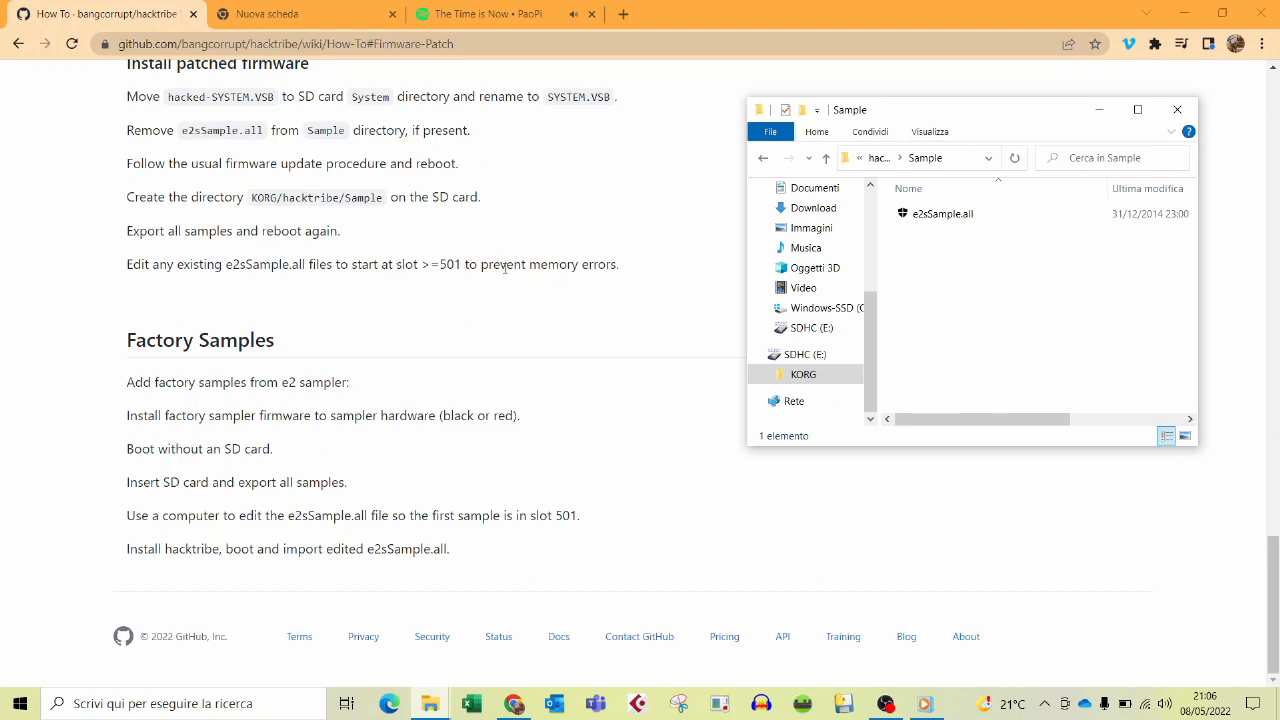
mouse_move(392, 260)
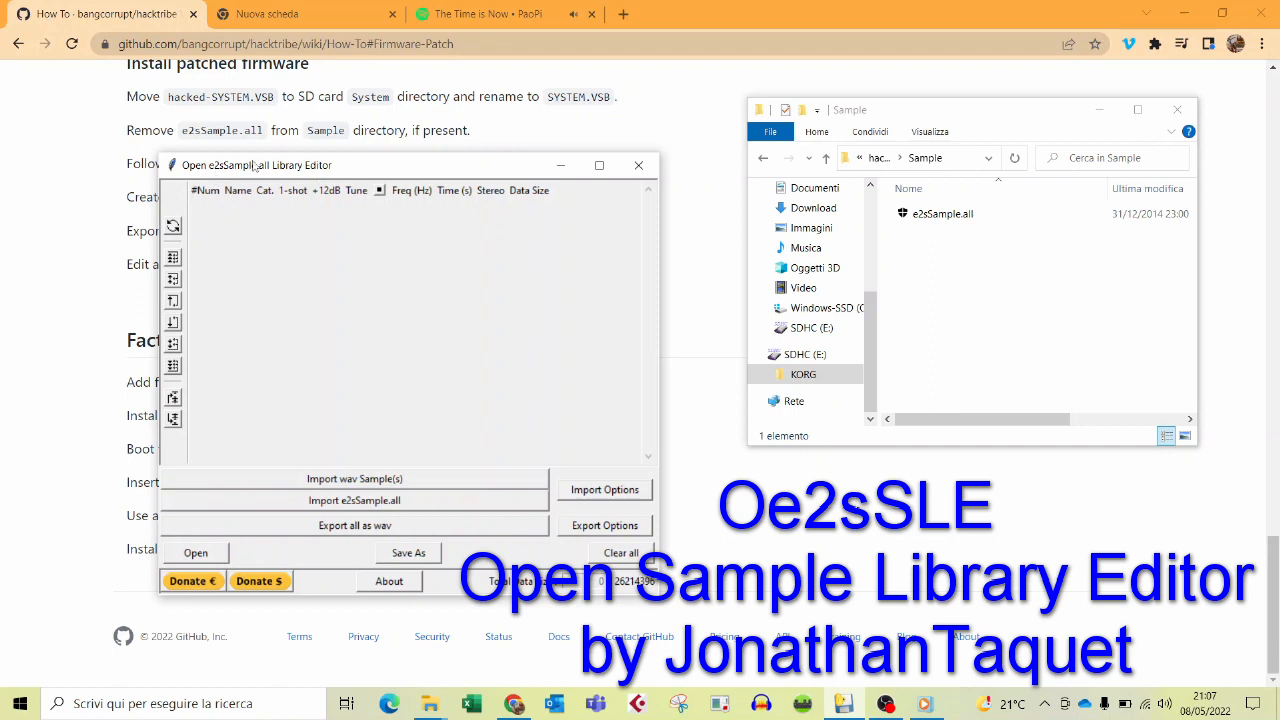
mouse_move(488, 580)
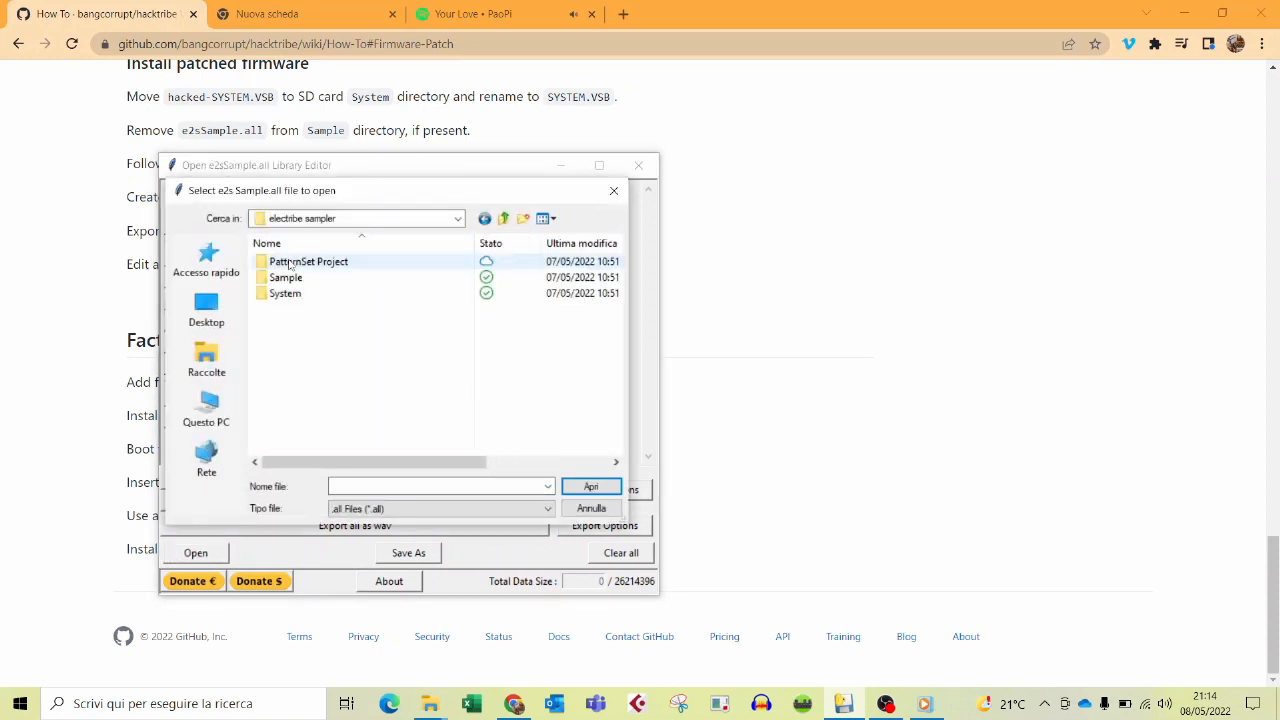
- Cancel the Open dialog and import the e2sSample.all library so samples list from slot 501
click(592, 508)
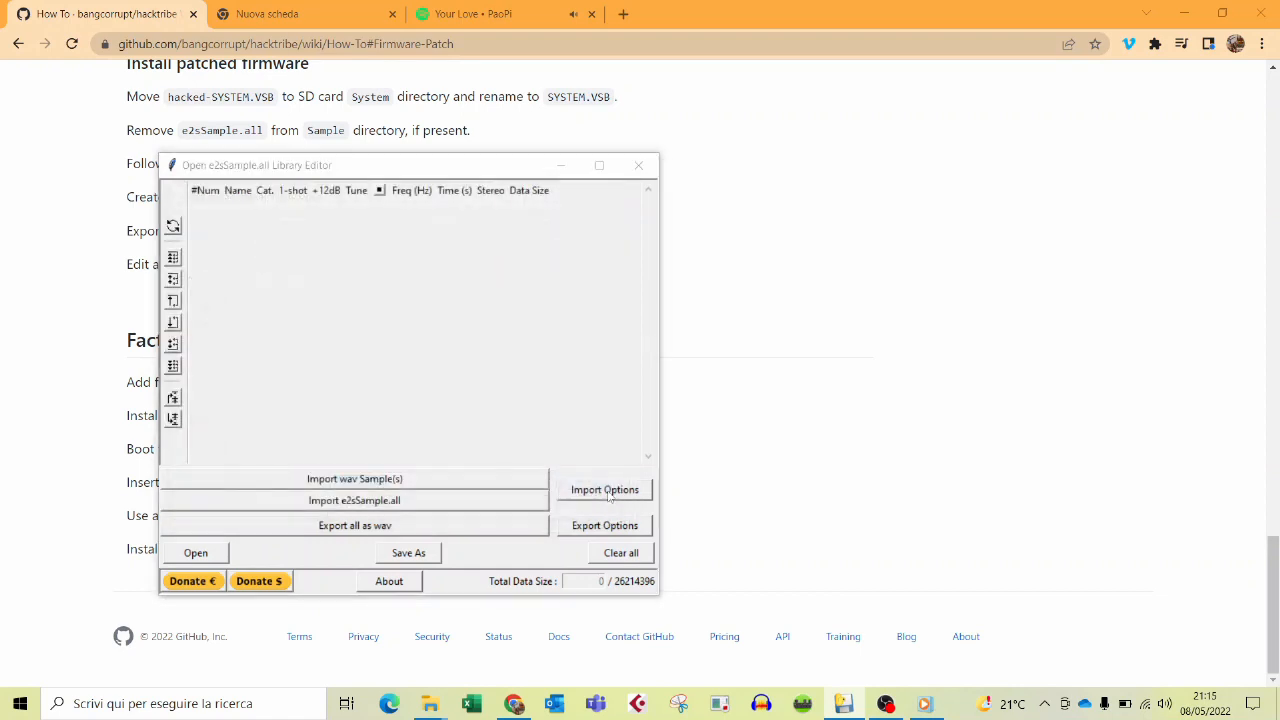
click(354, 500)
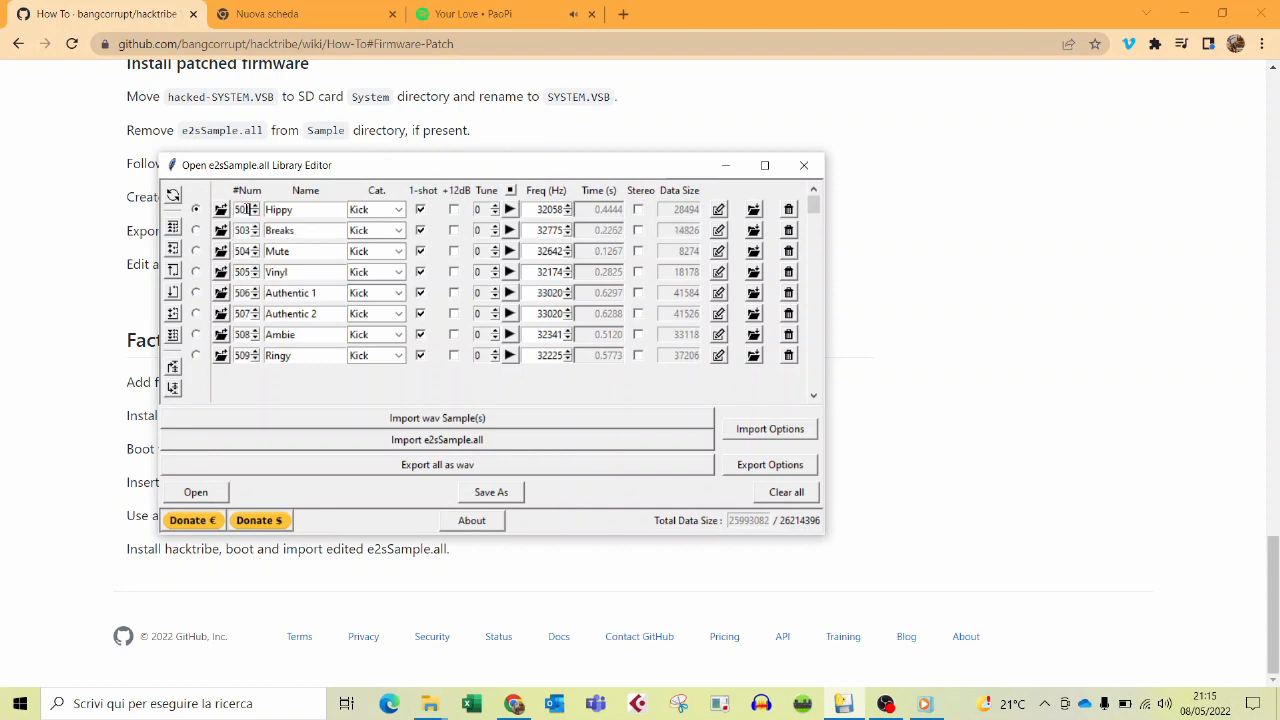
mouse_move(532, 378)
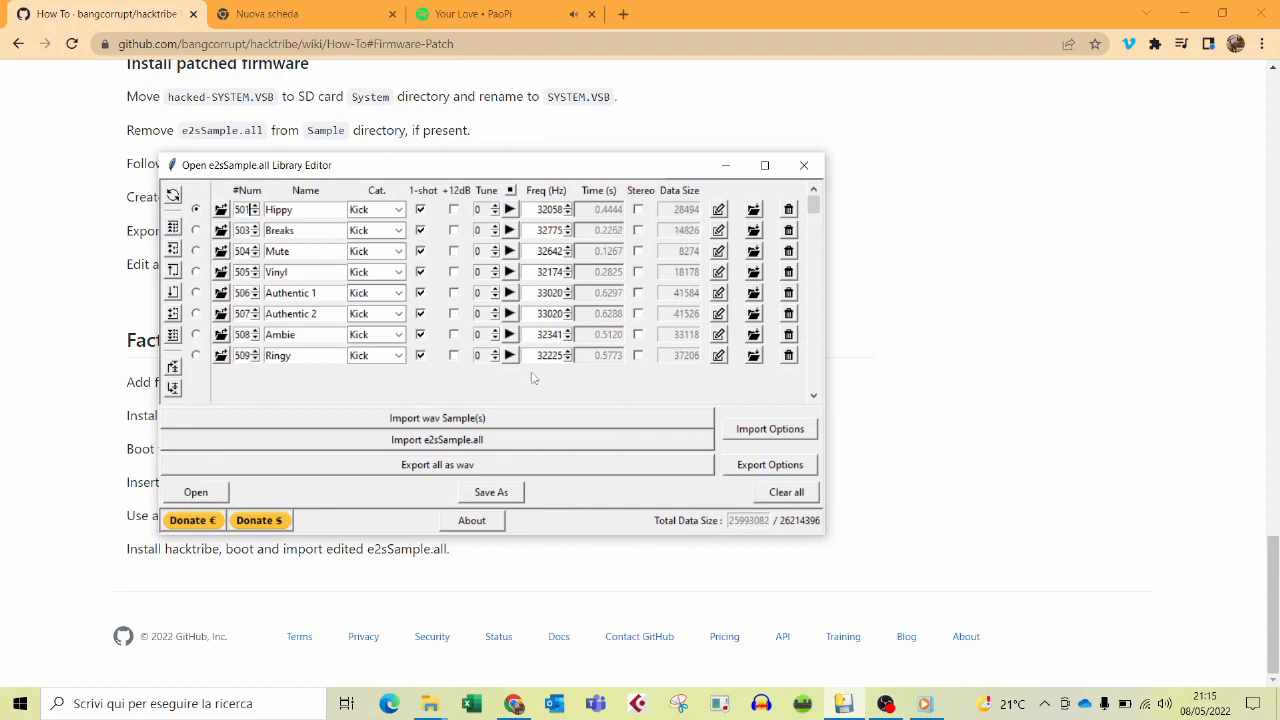
- Save the library as e2sSample.all in SDHC (E:) > KORG > hacktribe > Sample, overwriting the existing file
click(490, 492)
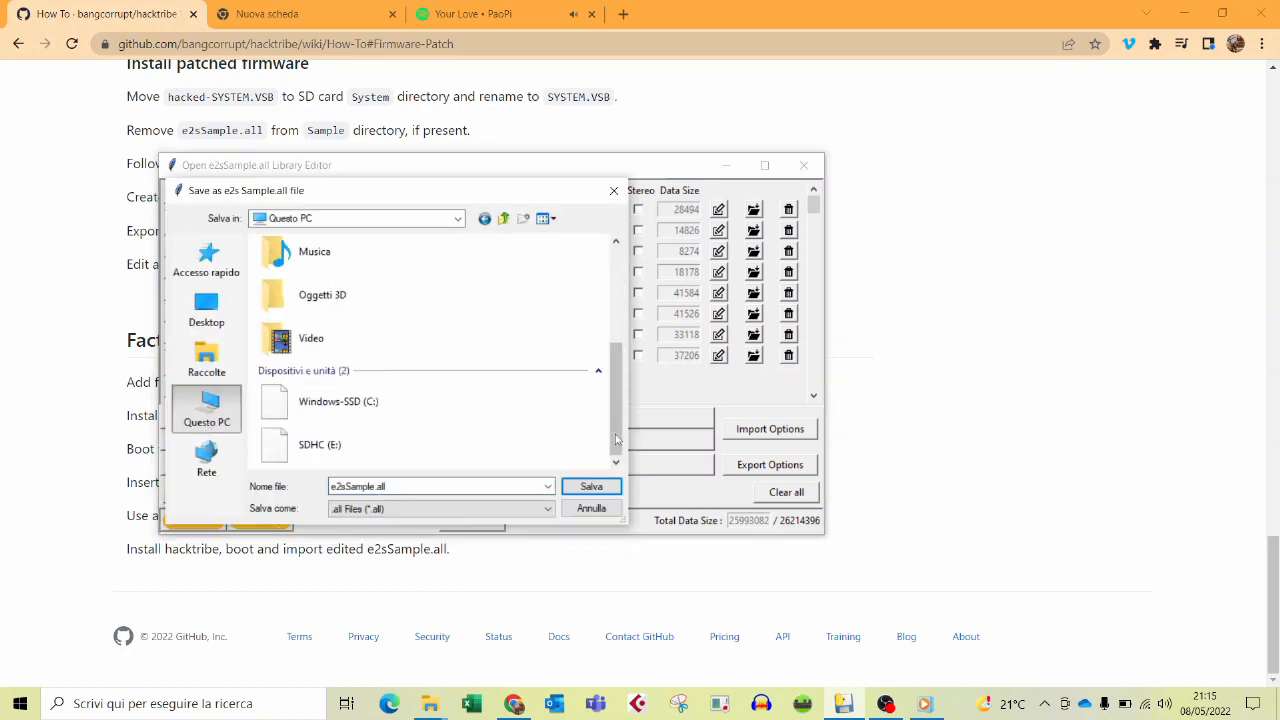
double_click(320, 444)
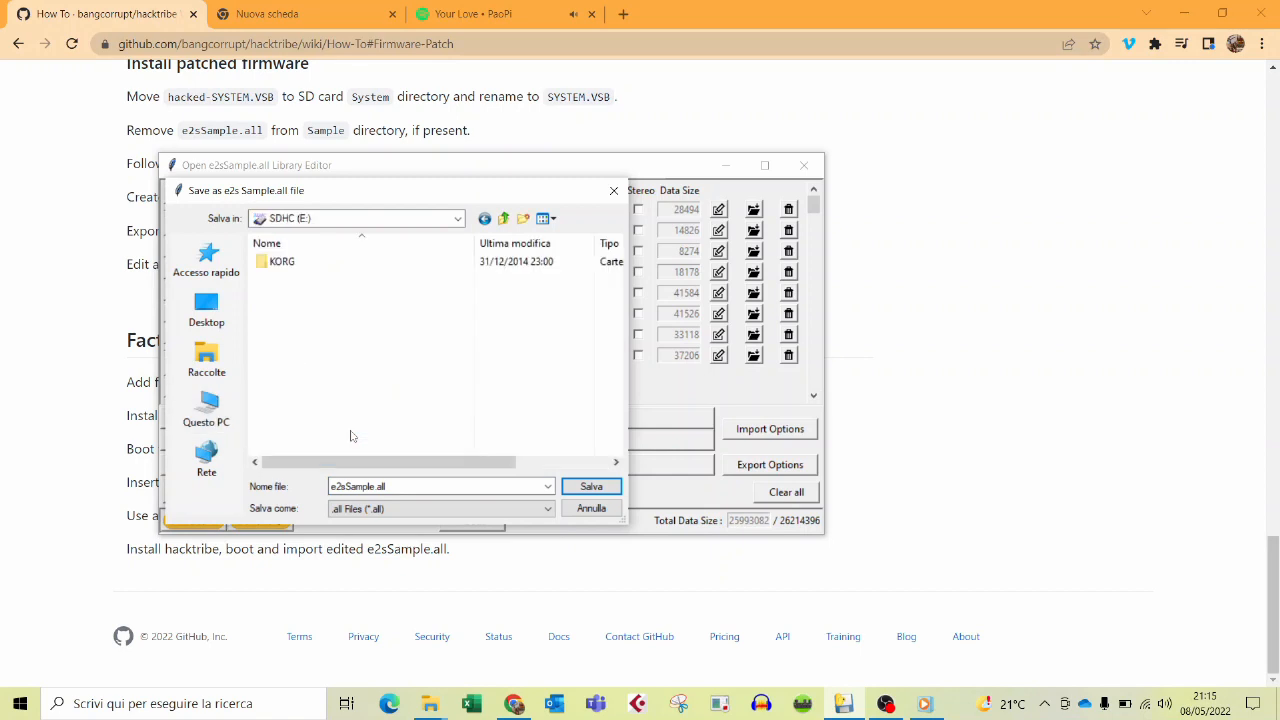
double_click(282, 260)
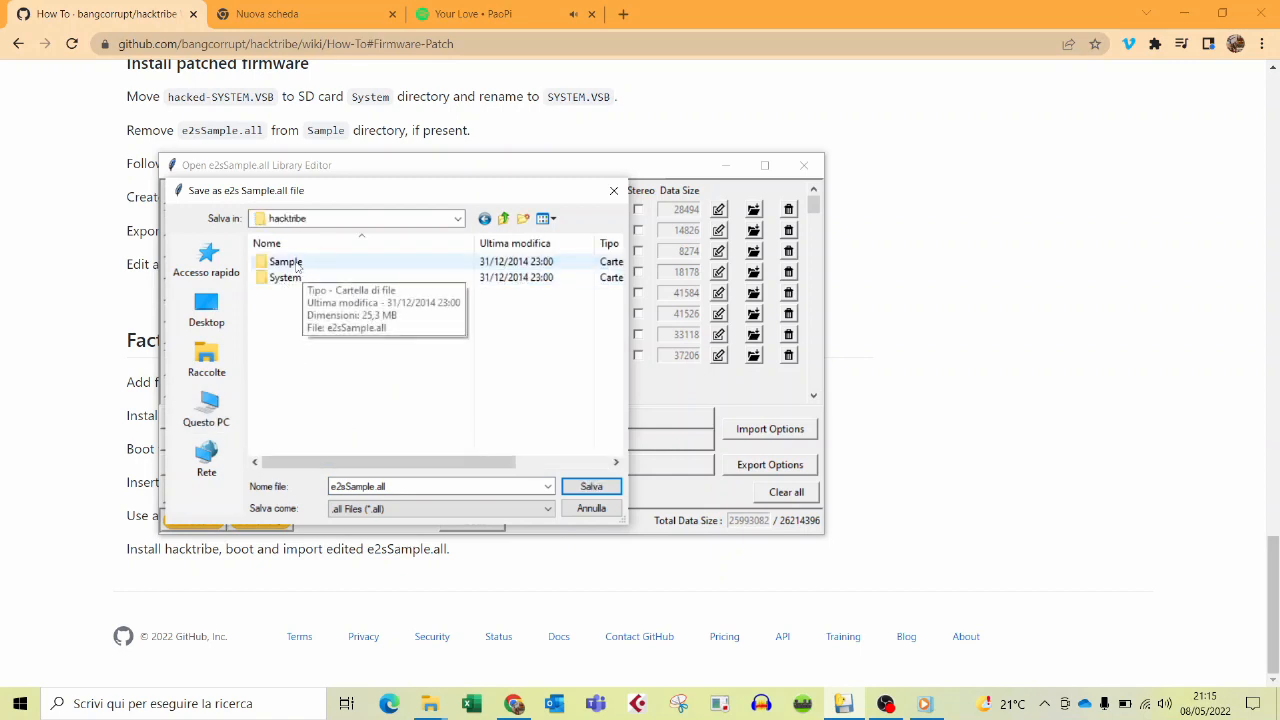
double_click(286, 260)
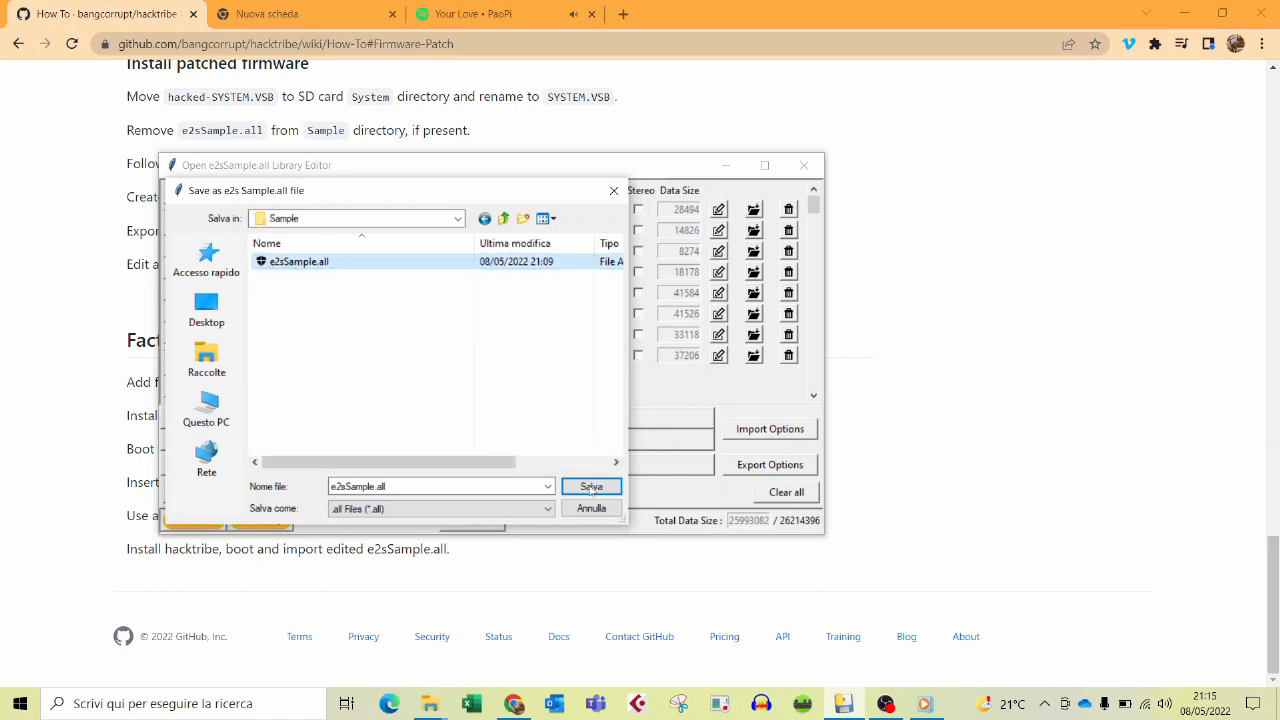
click(592, 486)
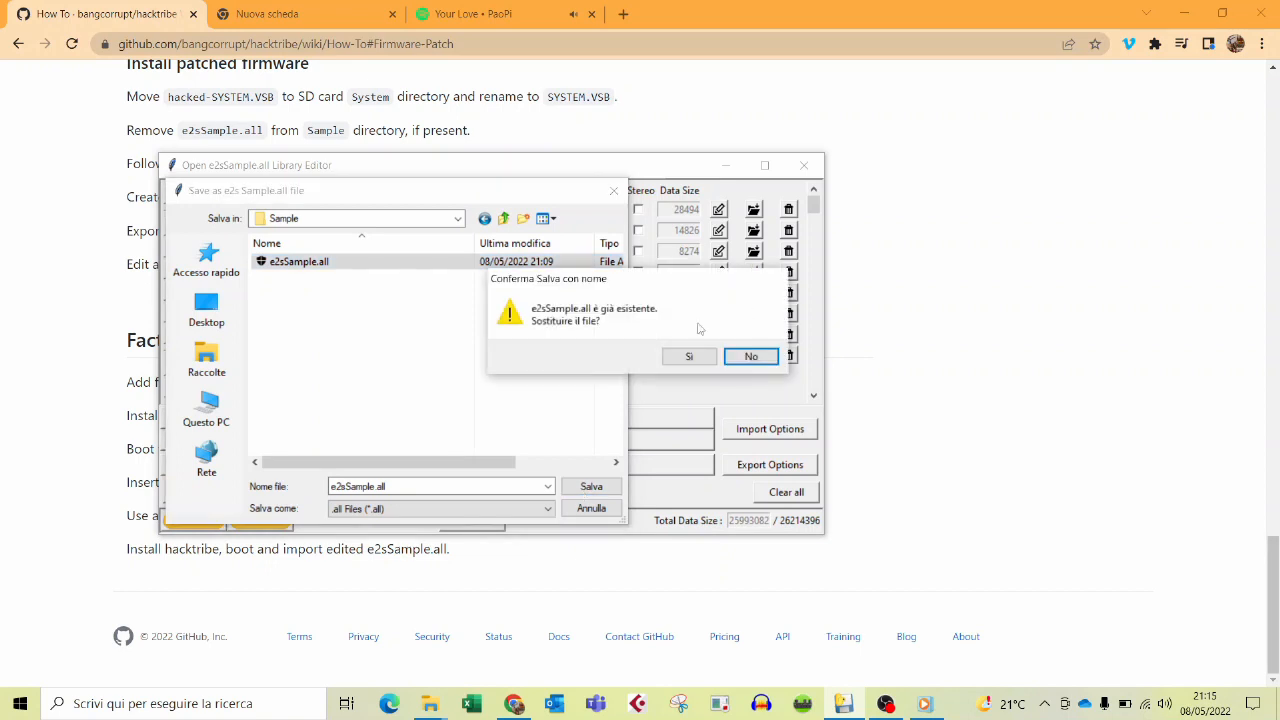
click(688, 356)
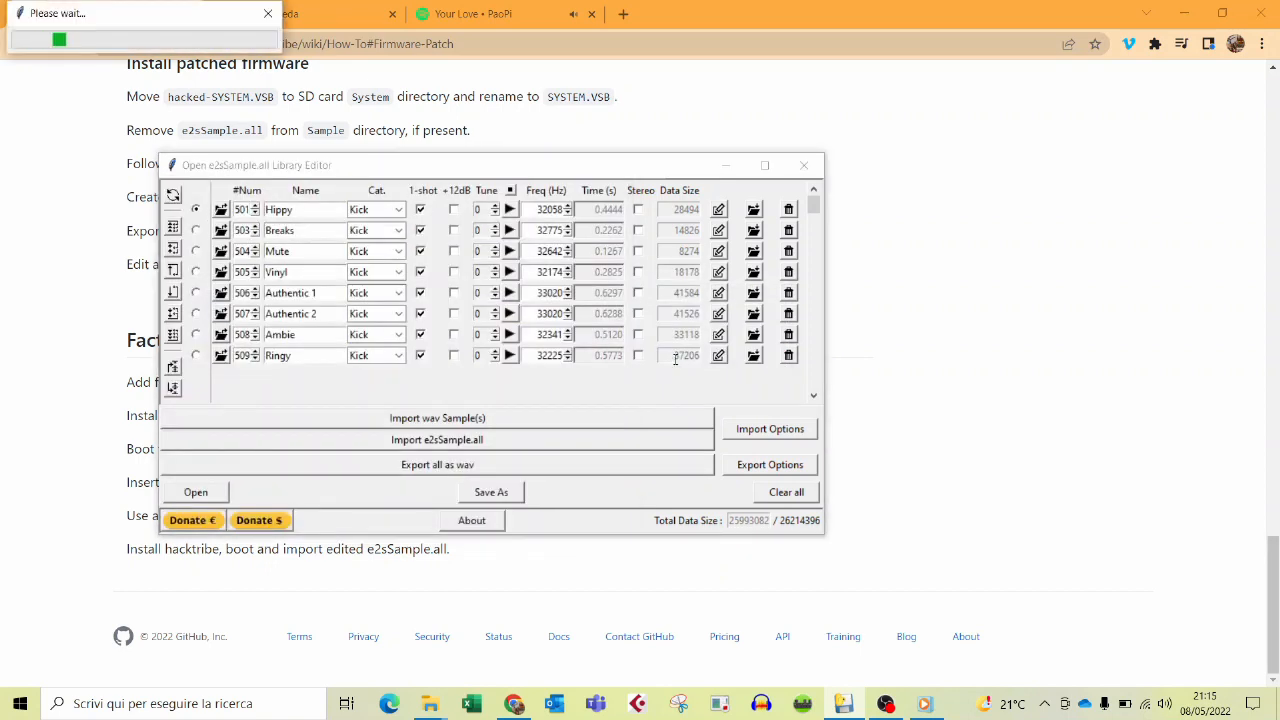